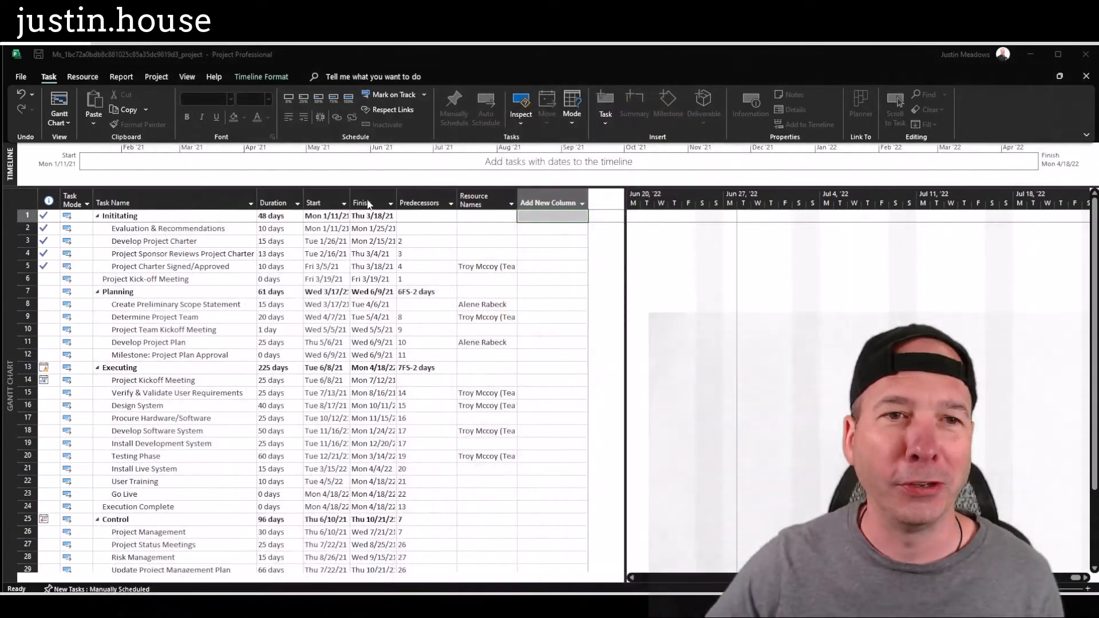
Step: Show the full list of available task fields from the Add New Column header
right_click(366, 203)
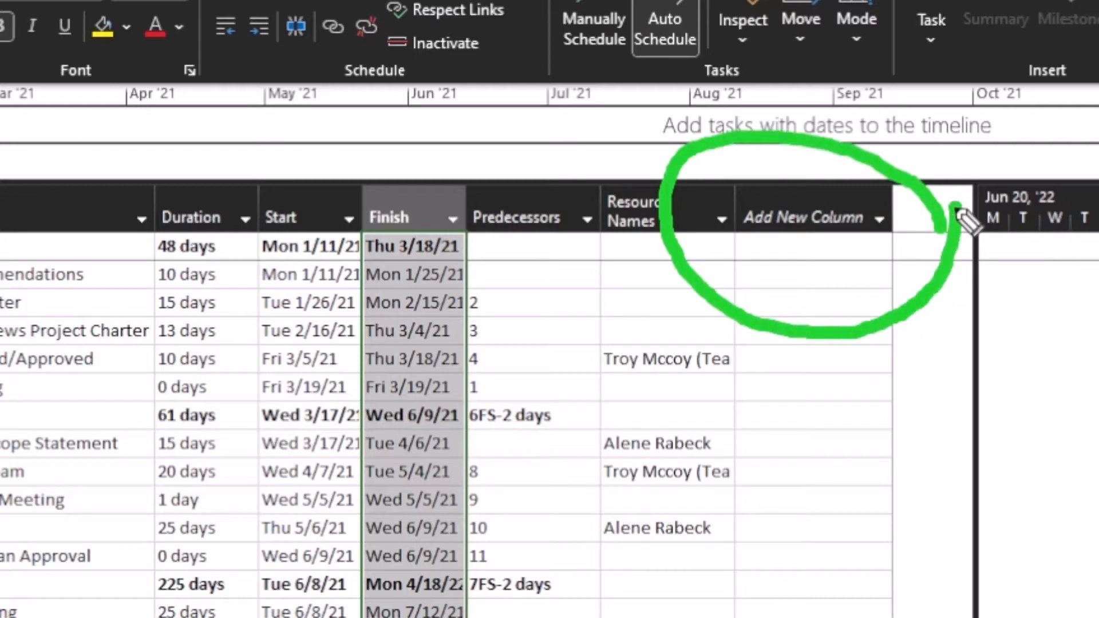
mouse_move(827, 274)
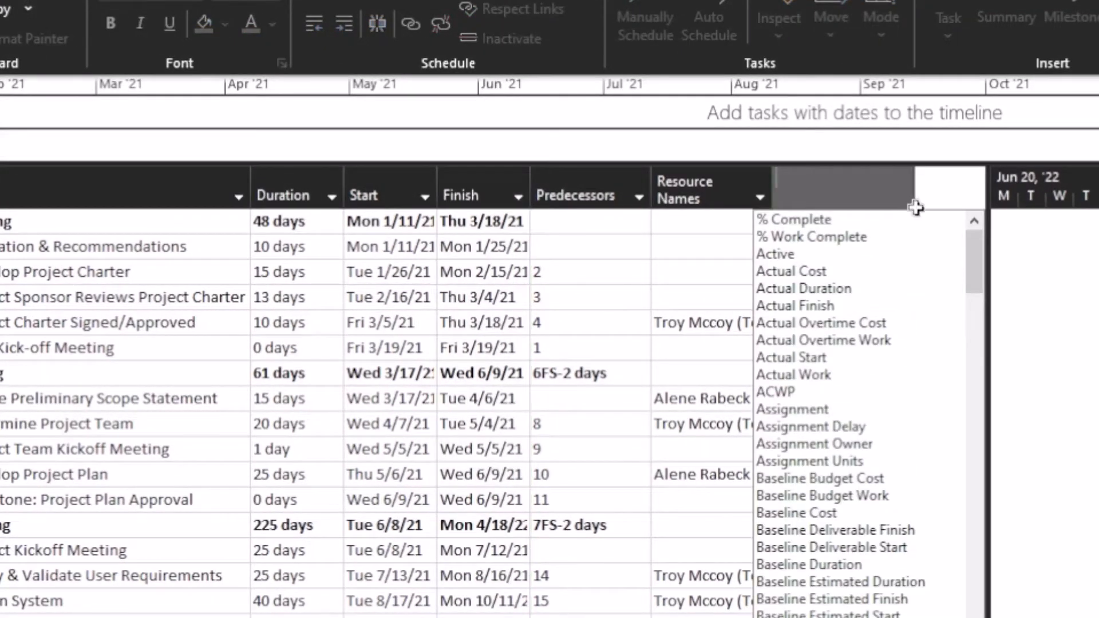
scroll("down", 3)
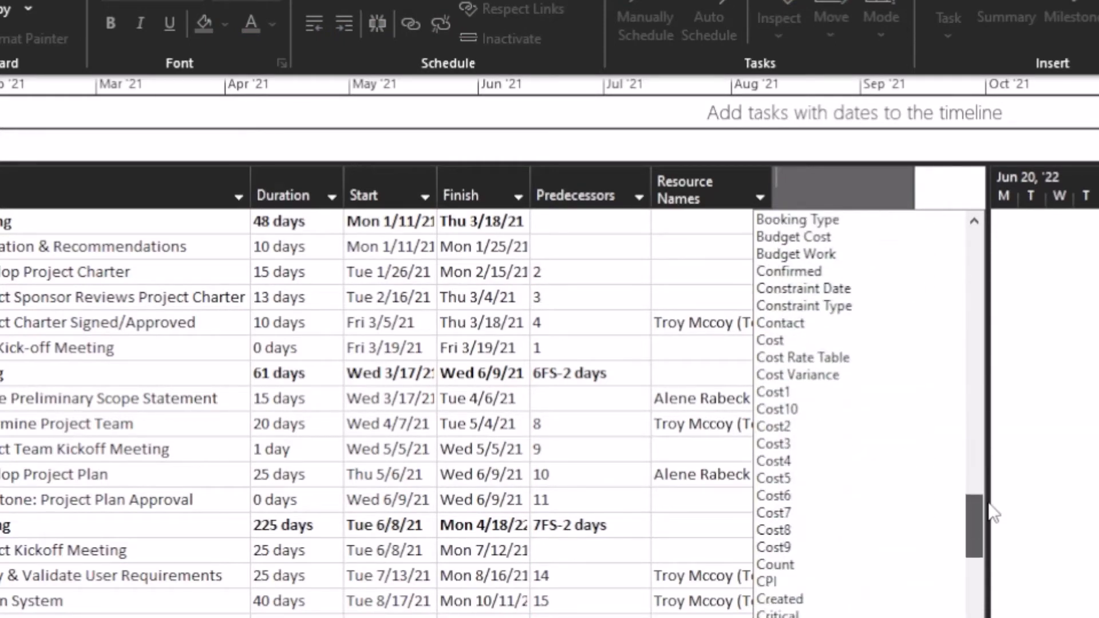
scroll("down", 3)
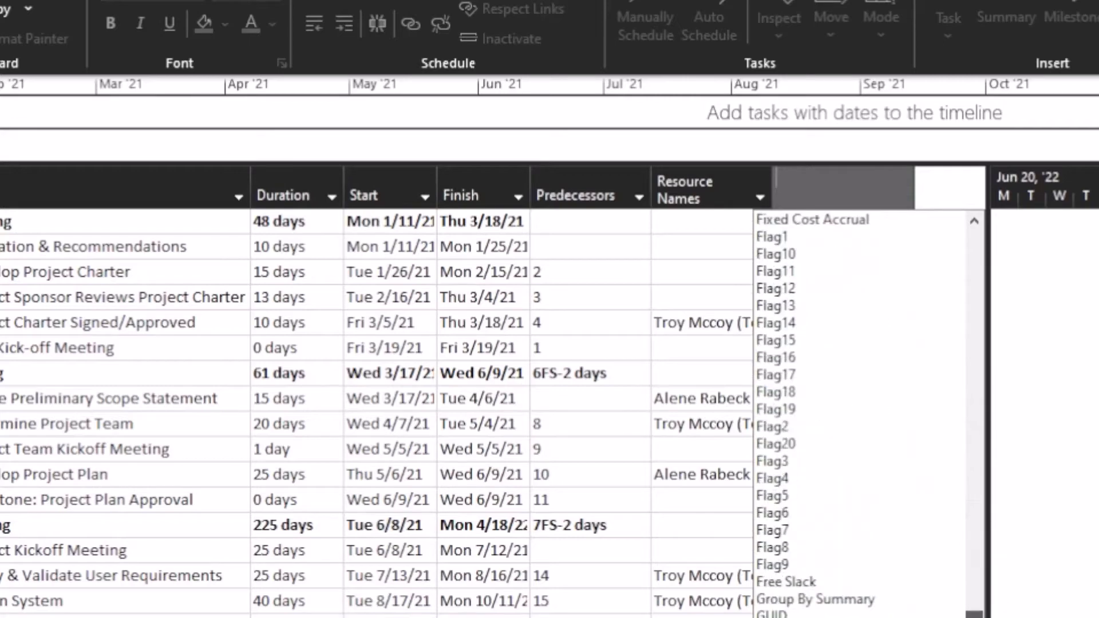
scroll("down", 3)
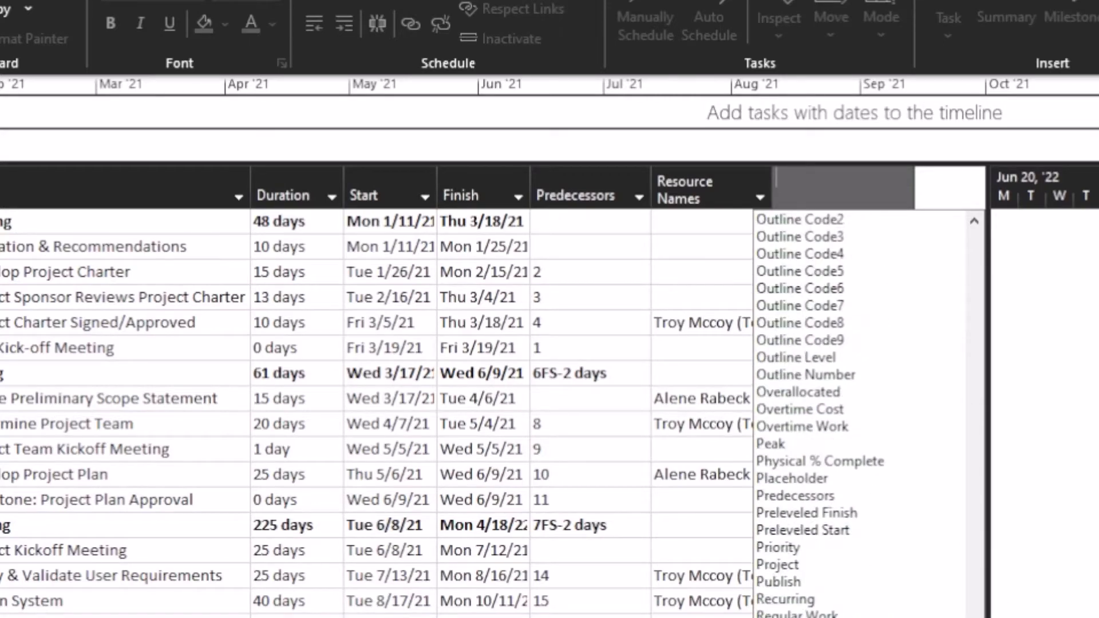
scroll("down", 3)
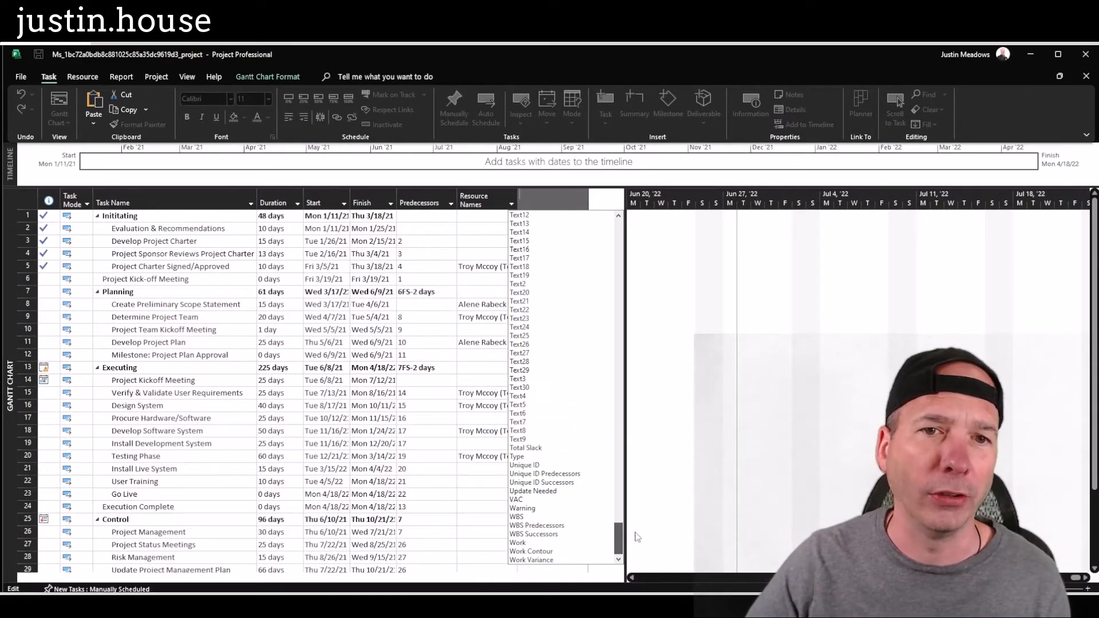
scroll("up", 3)
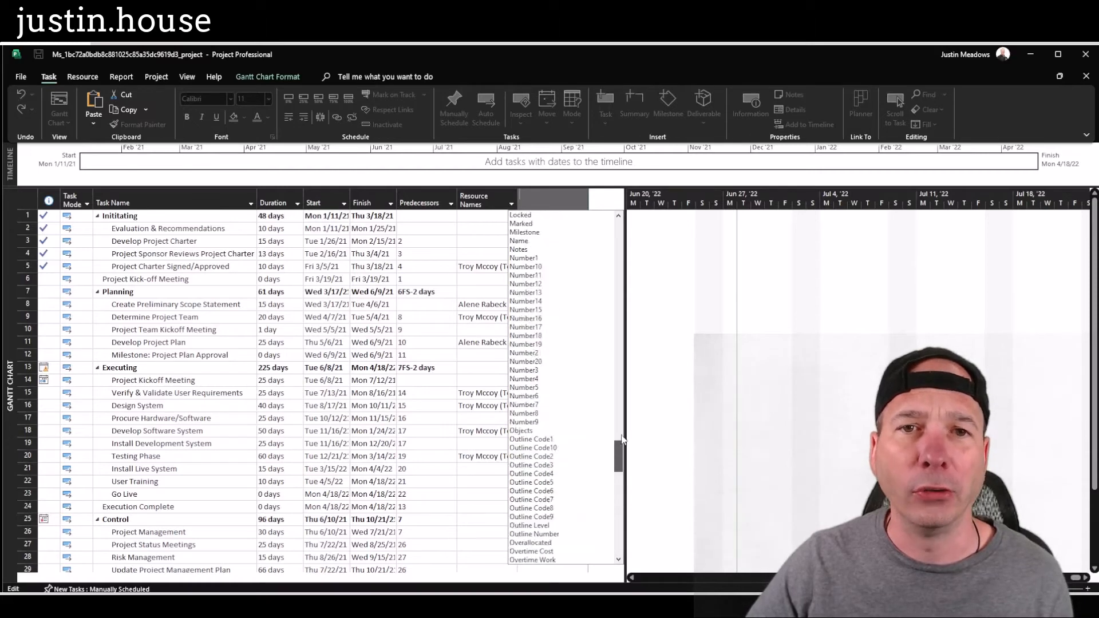